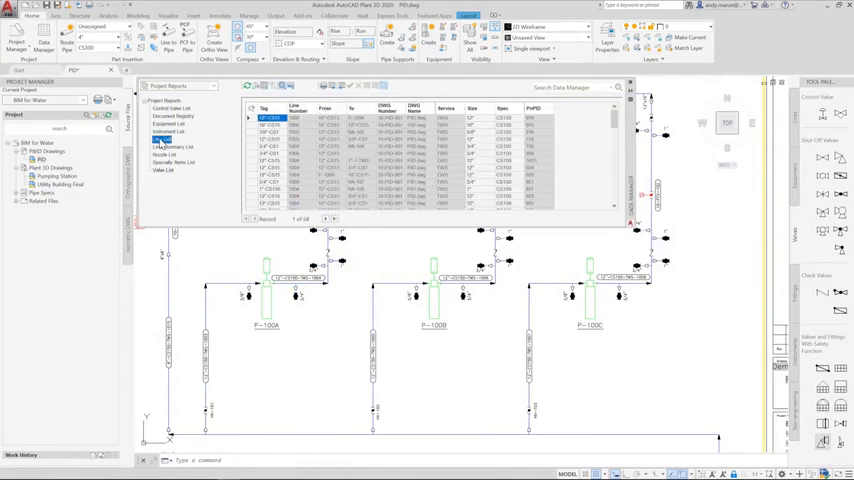
Step: Show the Line List project report with each P&ID line's tag, service, size and spec
left_click(163, 171)
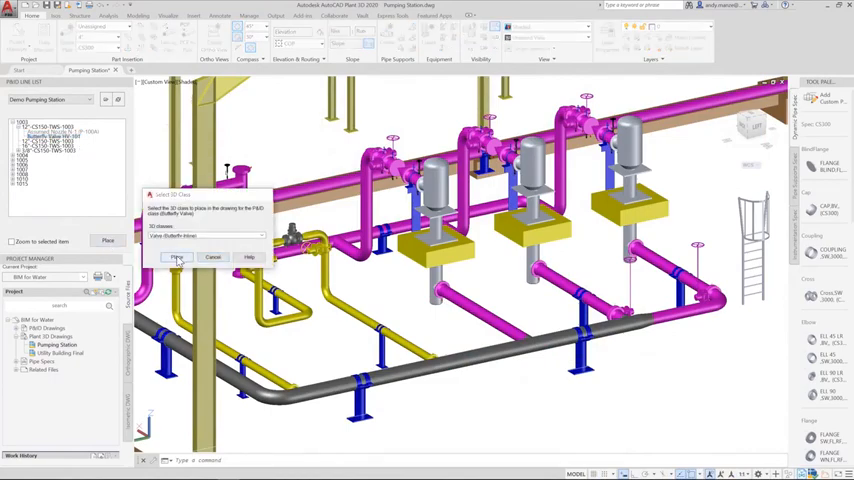
Step: Place the P&ID butterfly valve in the 3D model with an Actuator case w. Handwheel operator
left_click(177, 257)
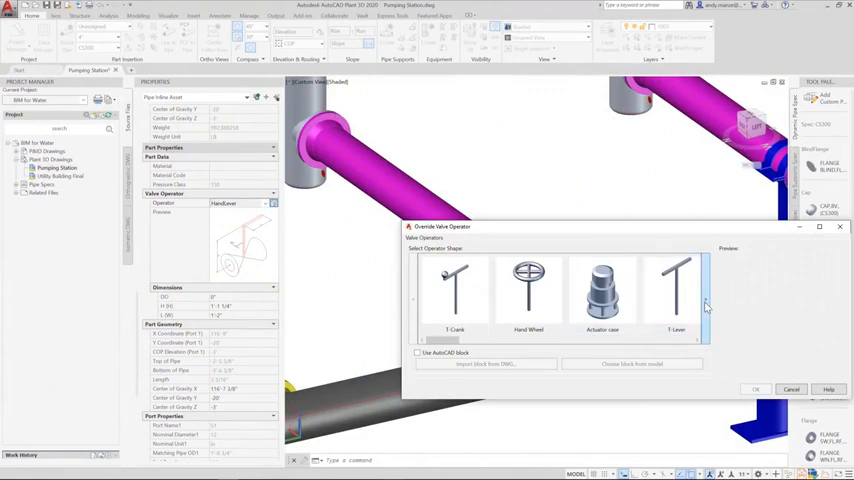
left_click(601, 290)
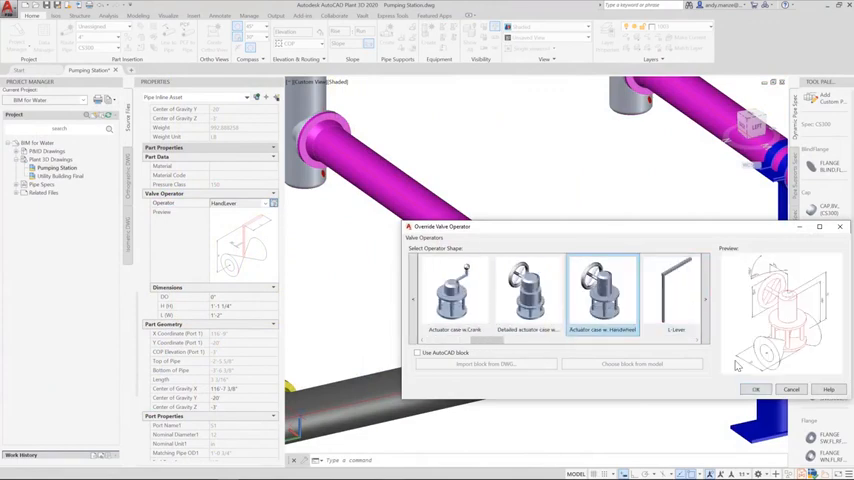
left_click(756, 389)
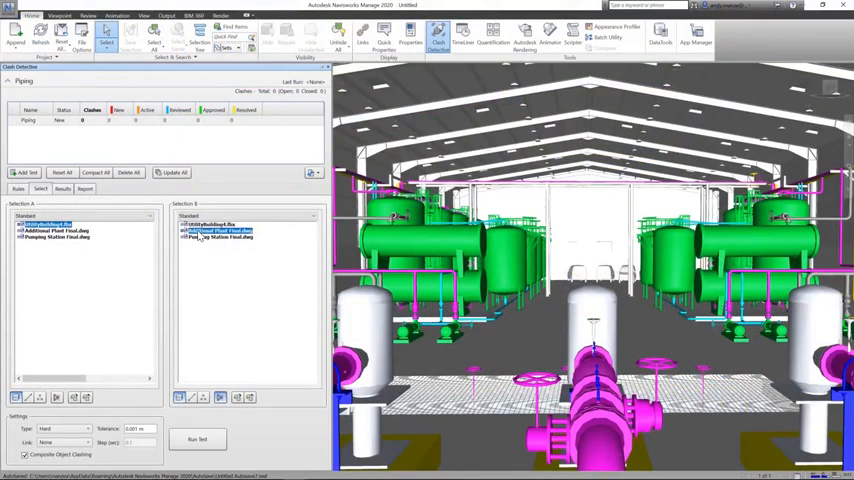
Step: Test Piping clashes against Additional Plant Final.dwg and set Clash4 to Active
left_click(198, 439)
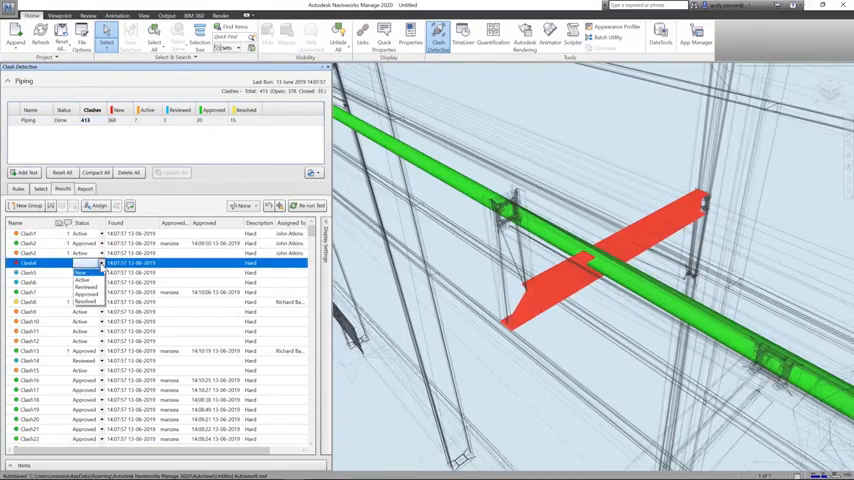
left_click(96, 205)
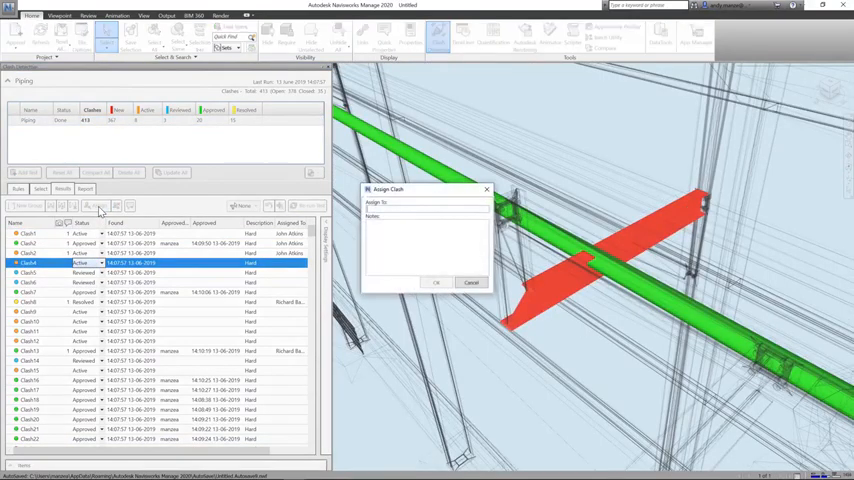